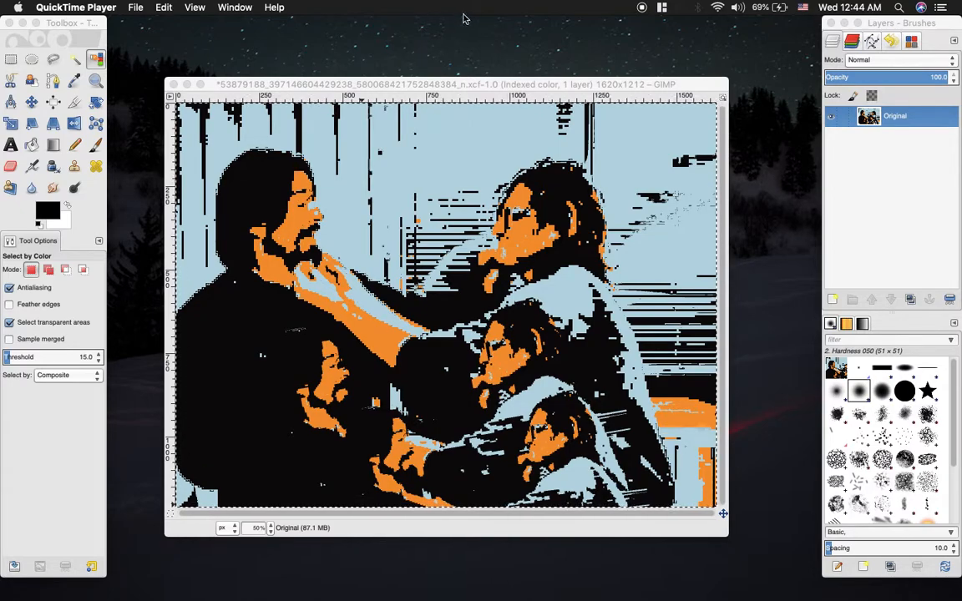
mouse_move(353, 5)
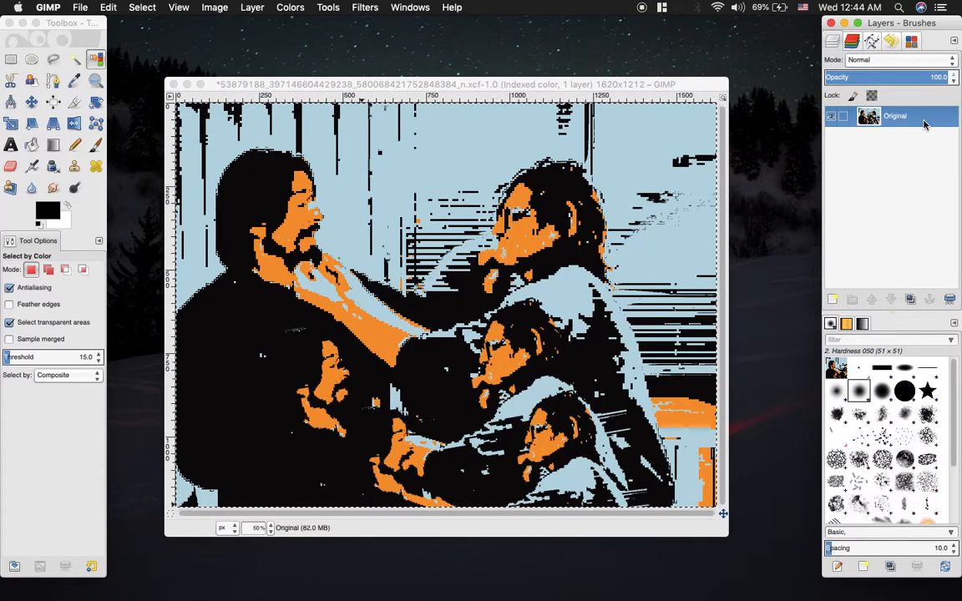
- Copy the photo and paste it as three layers named Orange, Blue and Black
key("cmd+c")
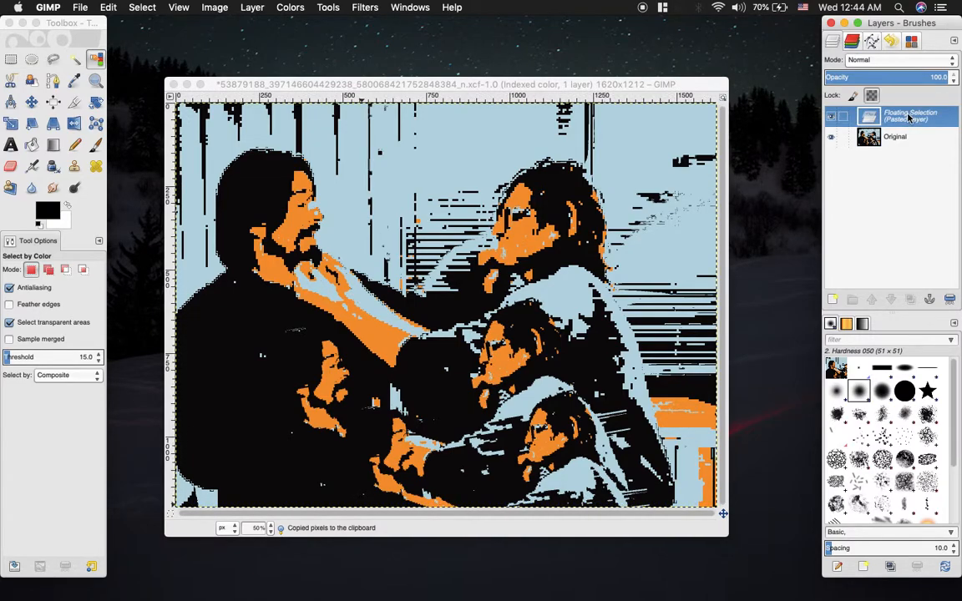
double_click(910, 115)
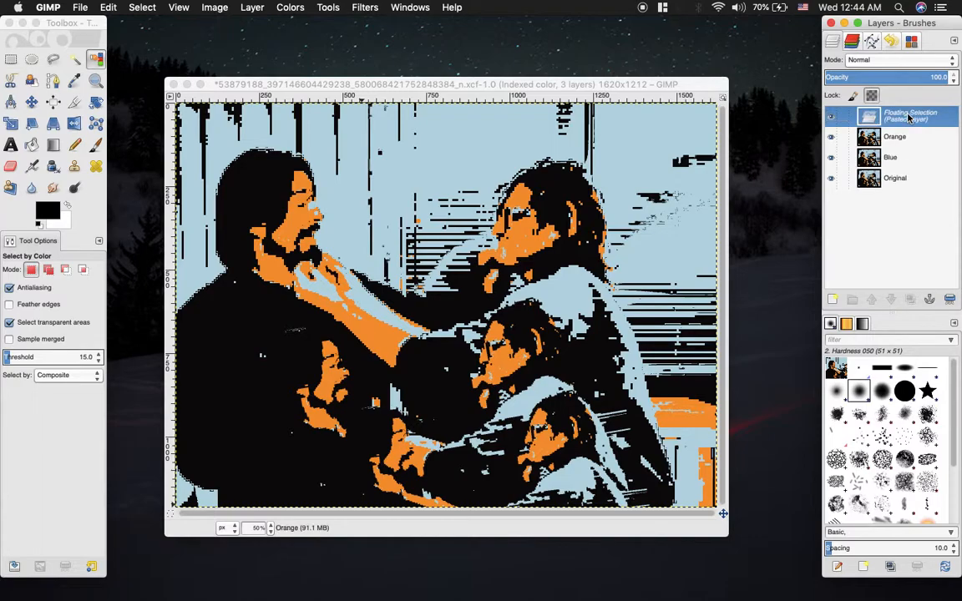
double_click(906, 116)
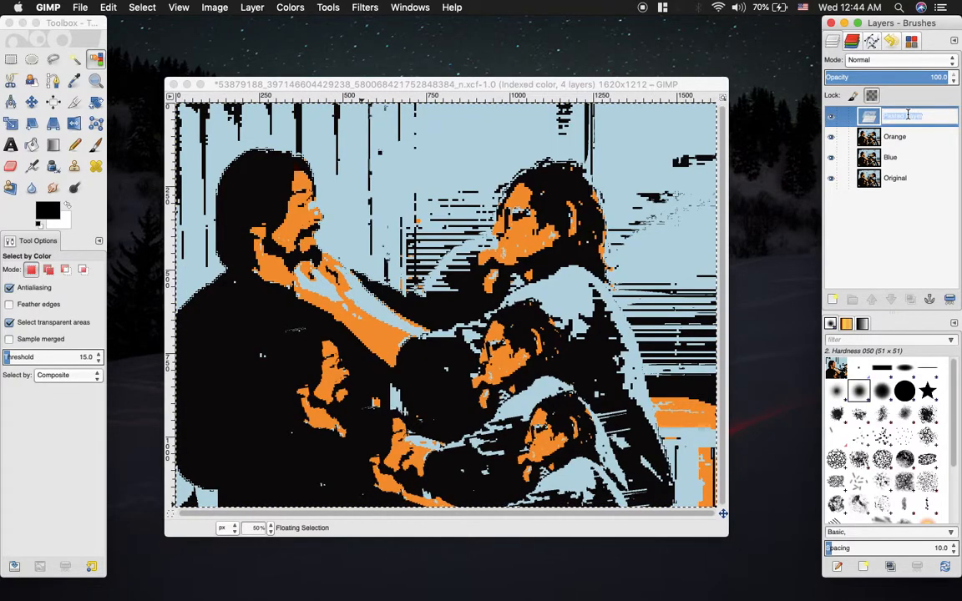
type("Black")
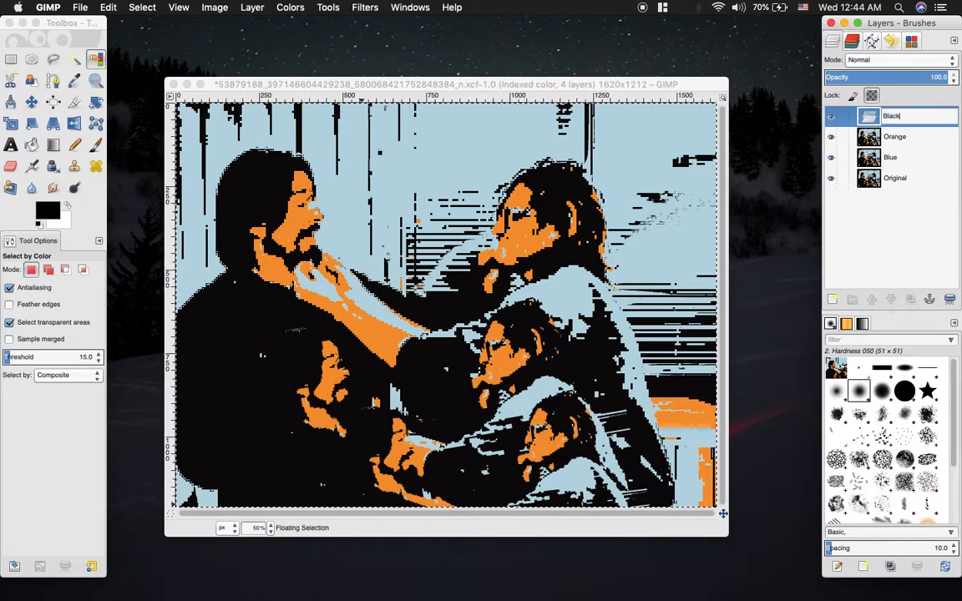
left_click(895, 178)
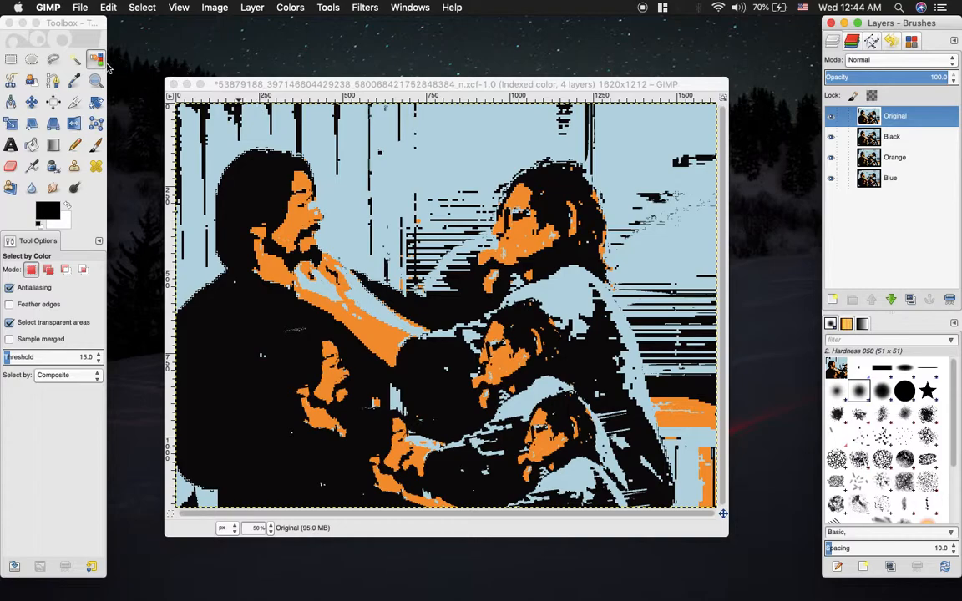
mouse_move(96, 59)
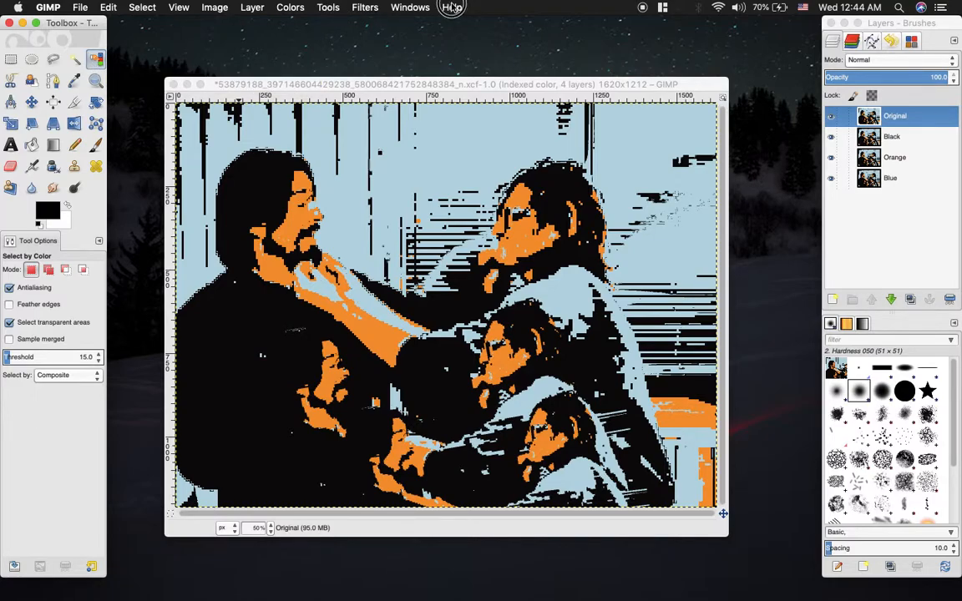
- Search the commands for 'color by' to activate the Select by Color tool
left_click(451, 8)
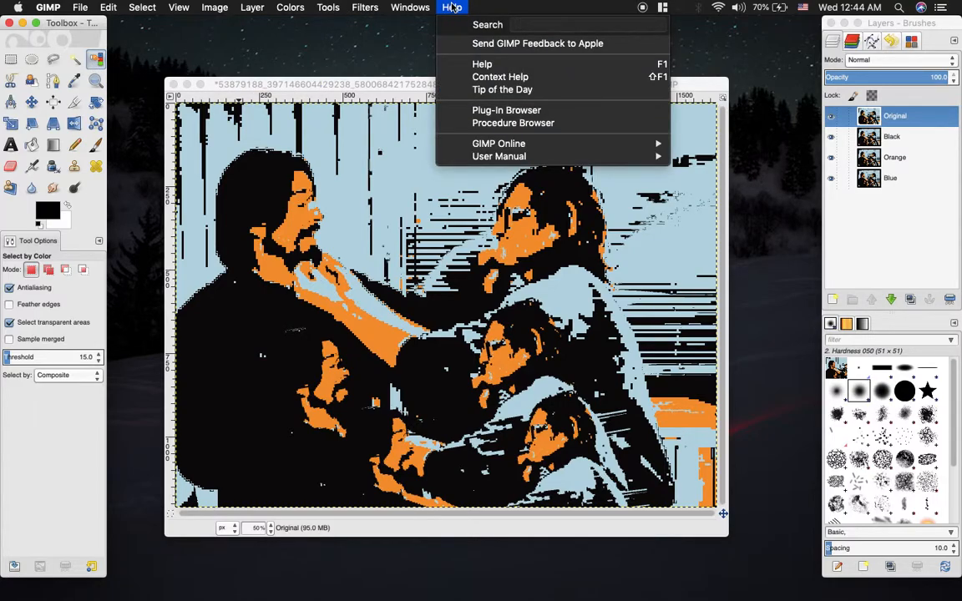
type("color by")
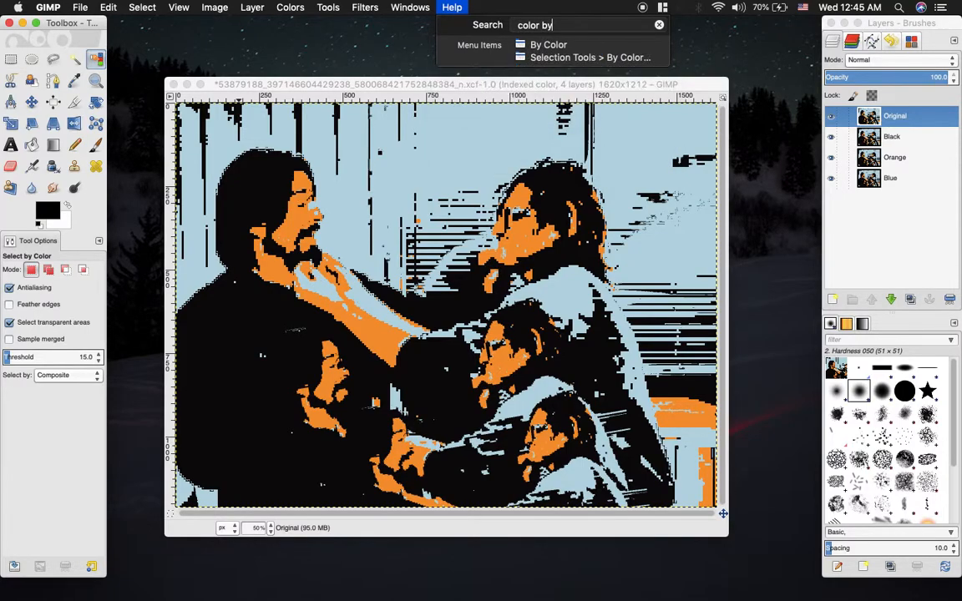
key("backspace")
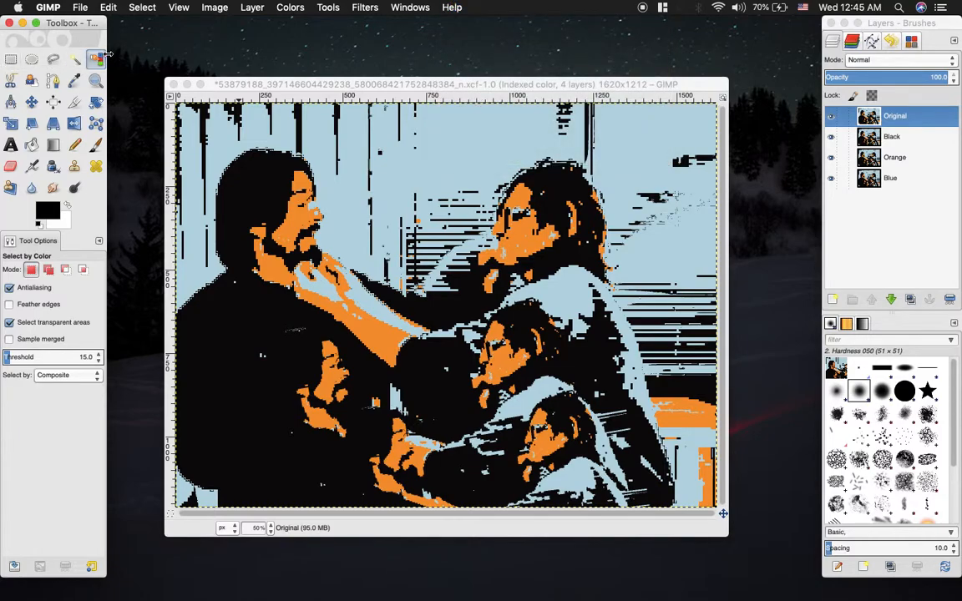
mouse_move(656, 198)
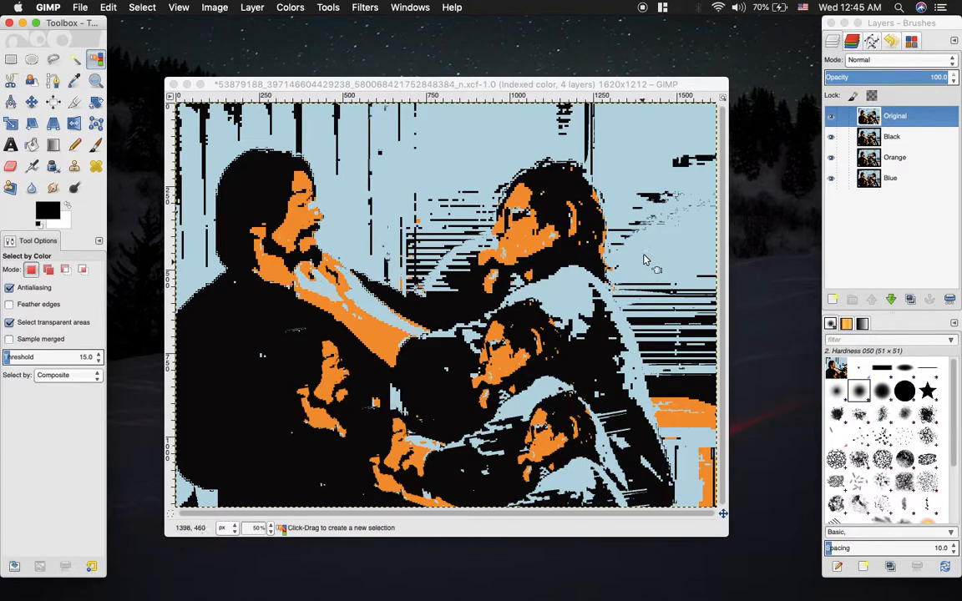
mouse_move(451, 254)
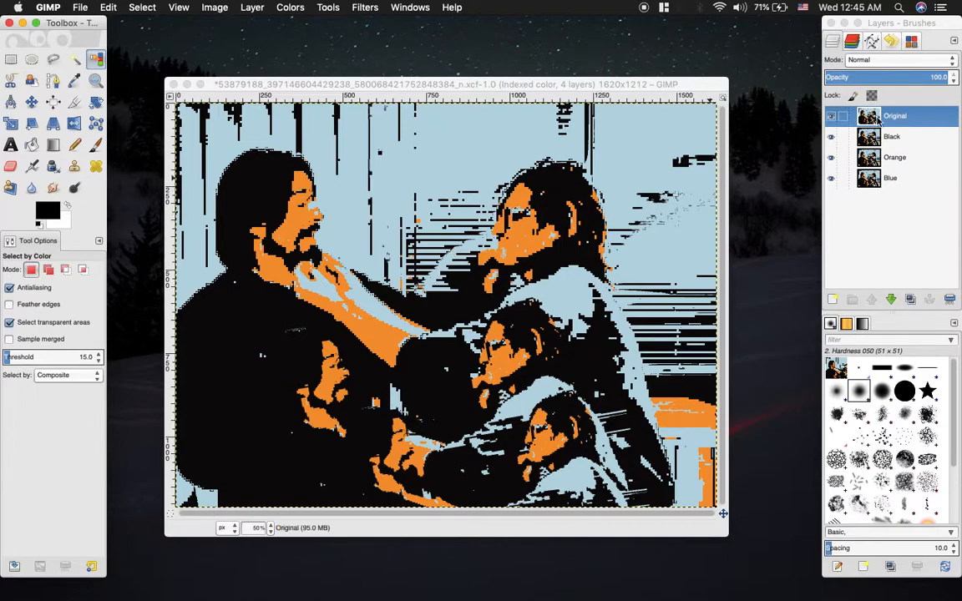
- Hide Original and bucket-fill the Black, Orange and Blue layers solid black using Fill whole selection
left_click(892, 136)
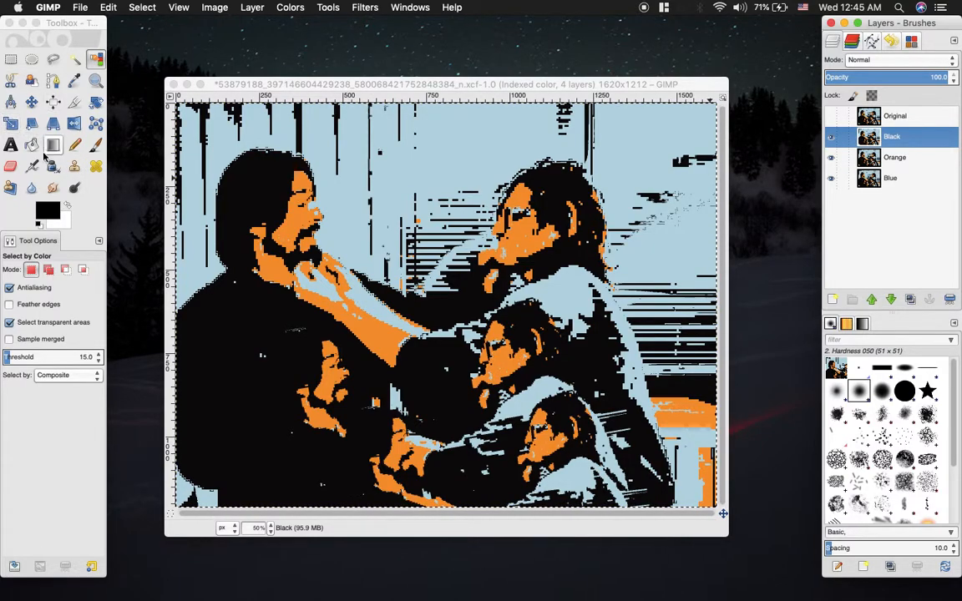
left_click(31, 144)
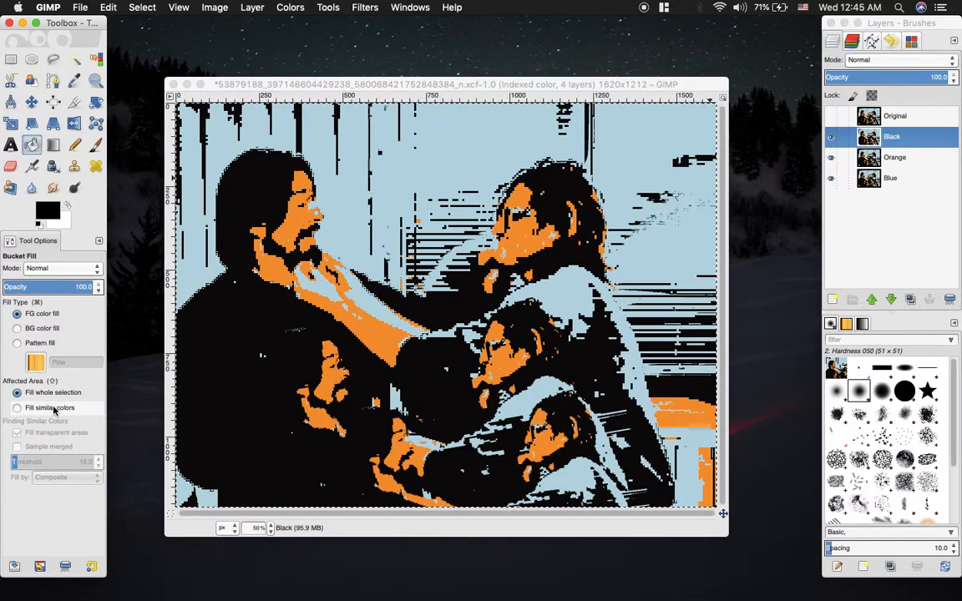
left_click(17, 392)
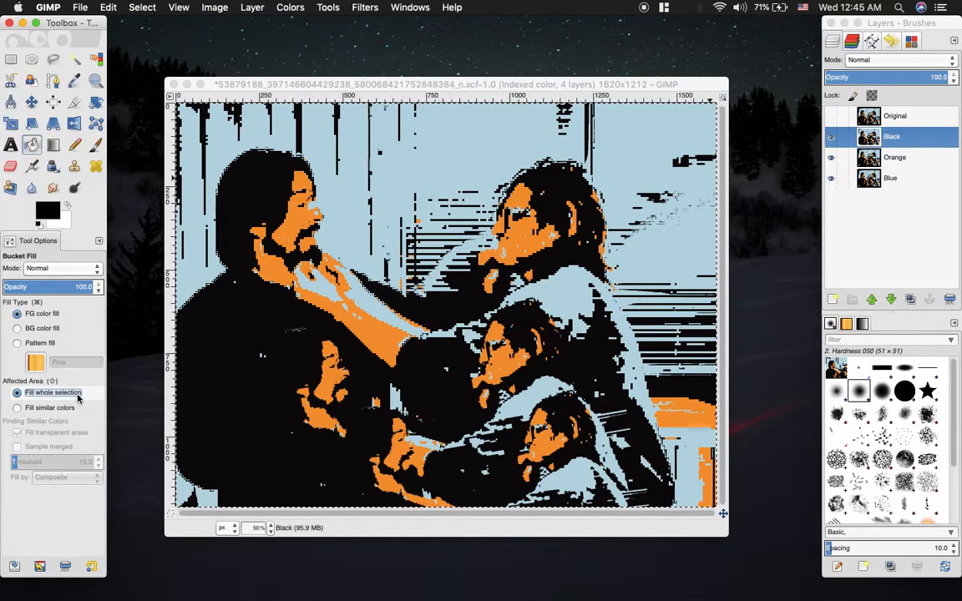
mouse_move(365, 219)
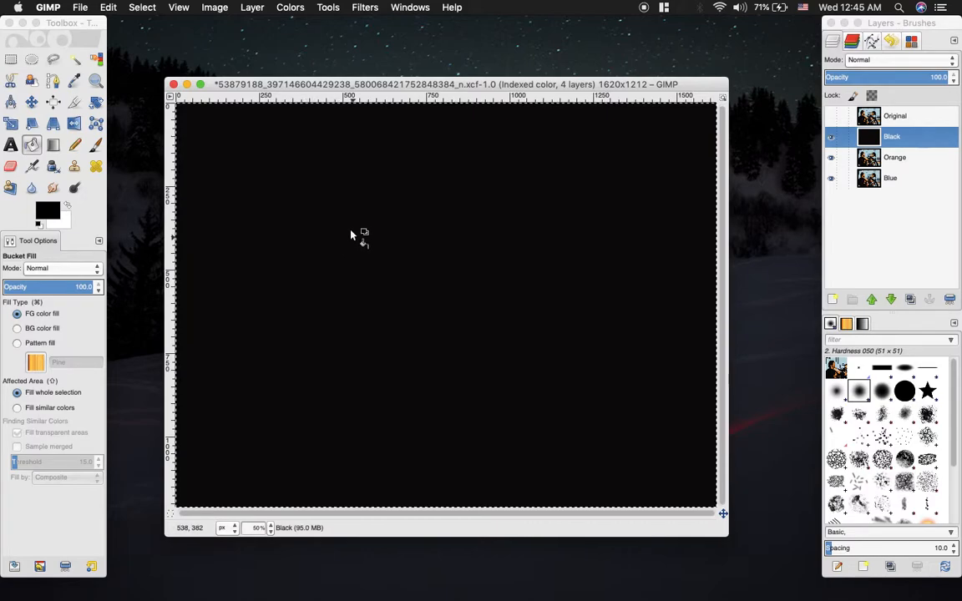
left_click(895, 157)
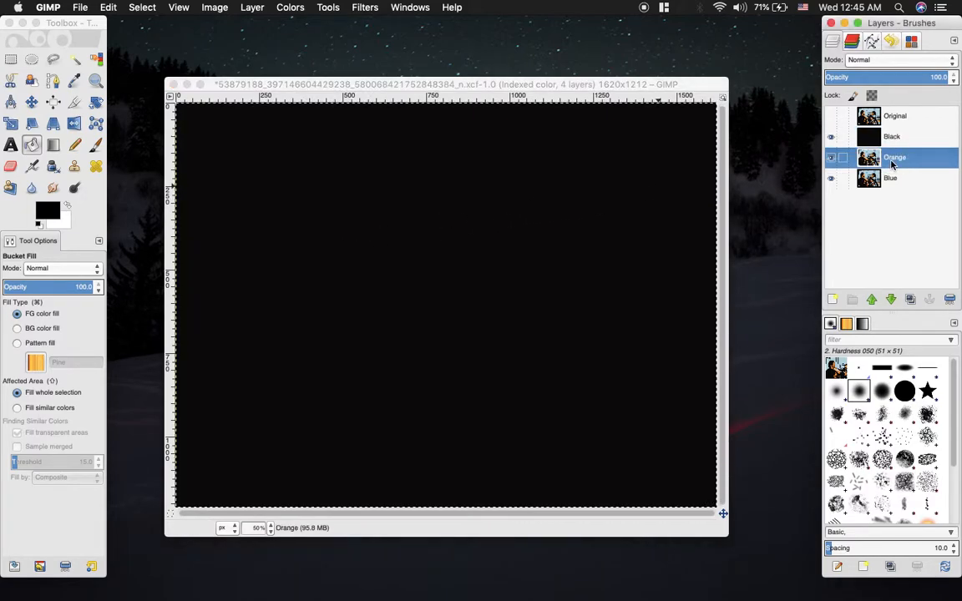
mouse_move(706, 209)
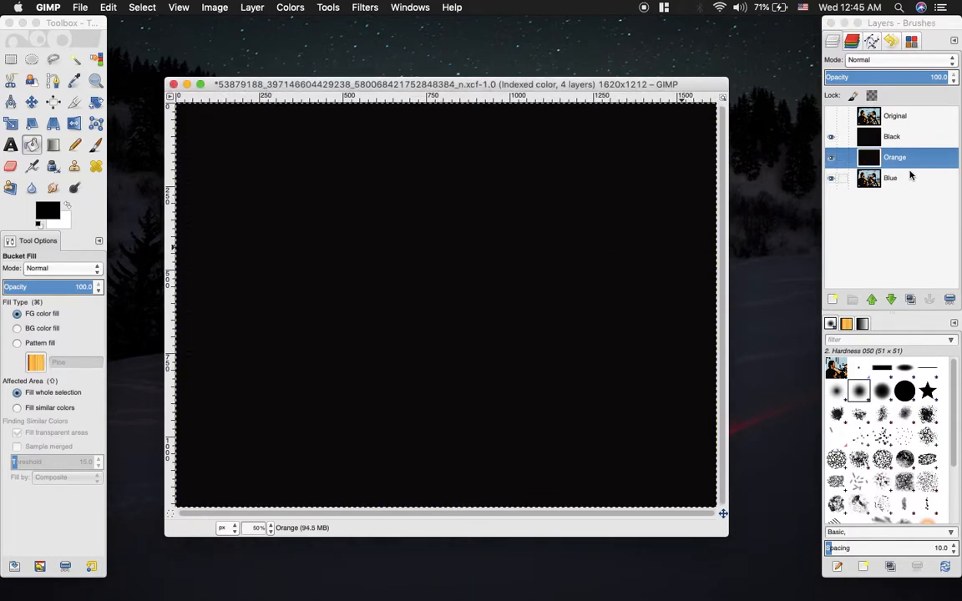
left_click(890, 177)
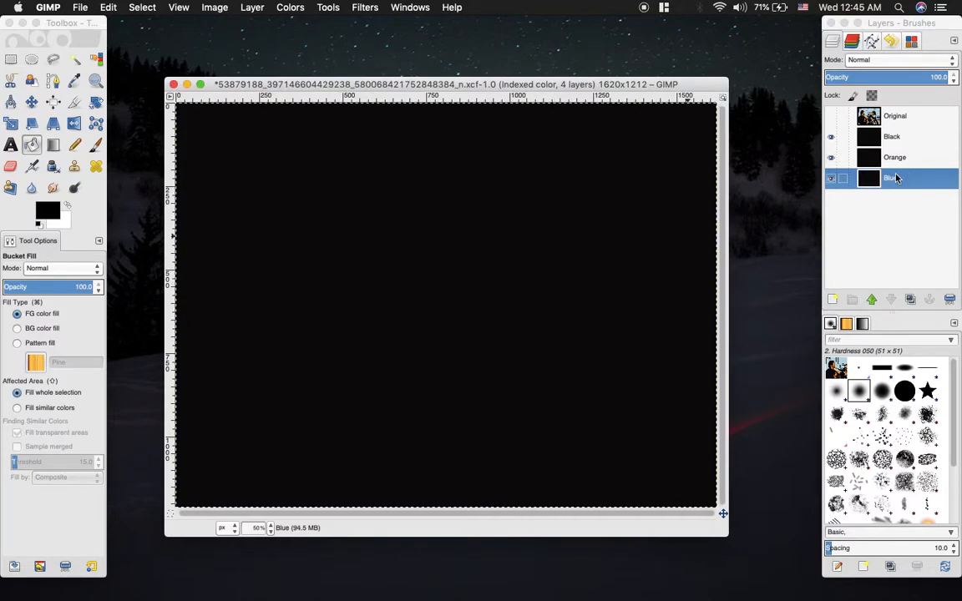
left_click(892, 136)
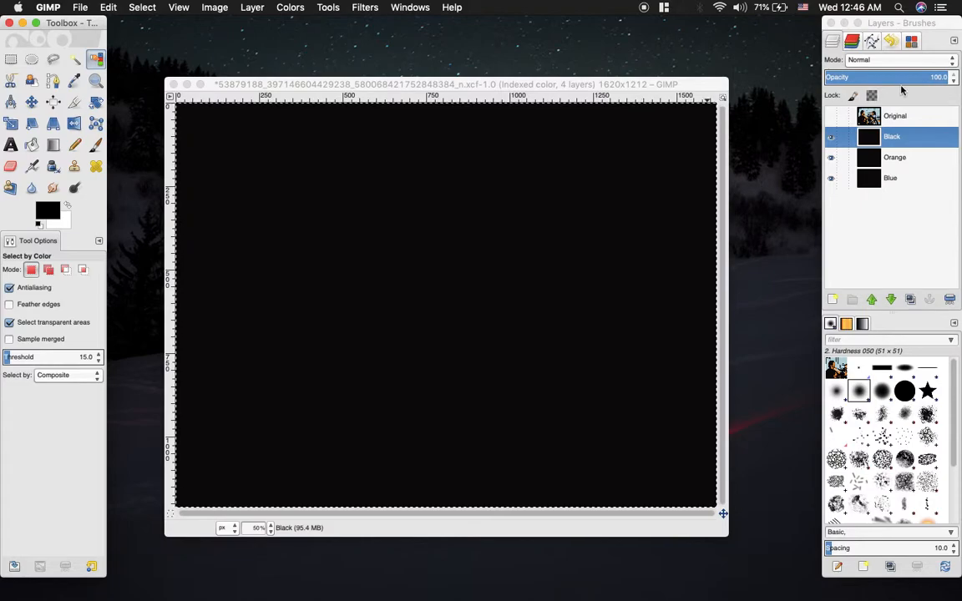
- Select the photo's black regions by colour on Original, then clear them from the Black layer
left_click(894, 115)
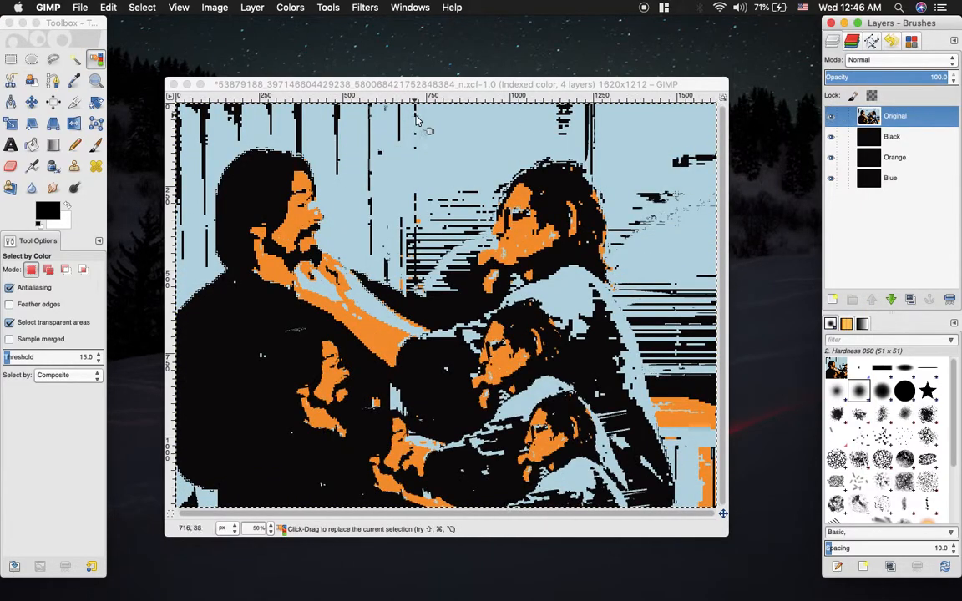
mouse_move(433, 160)
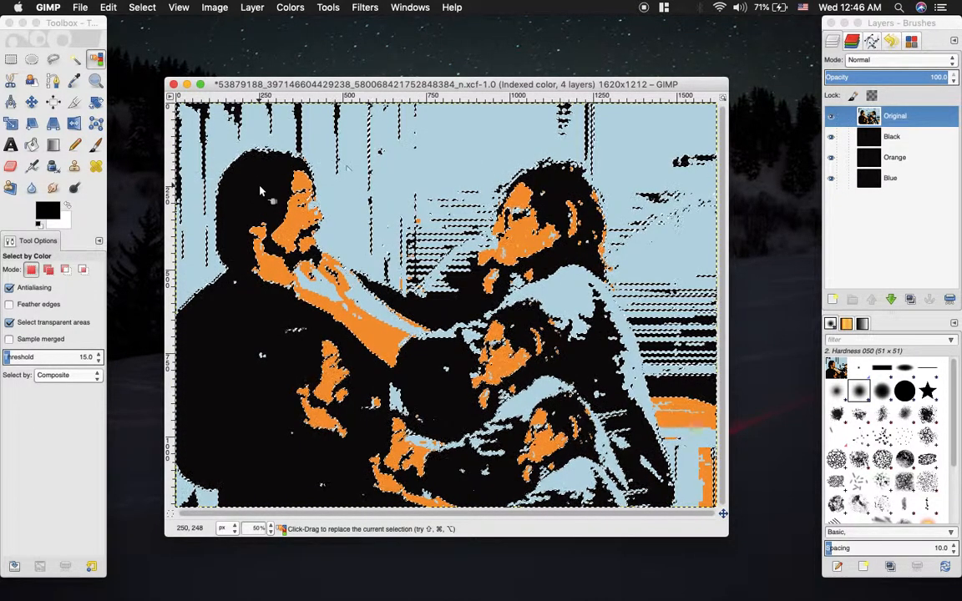
left_click(892, 136)
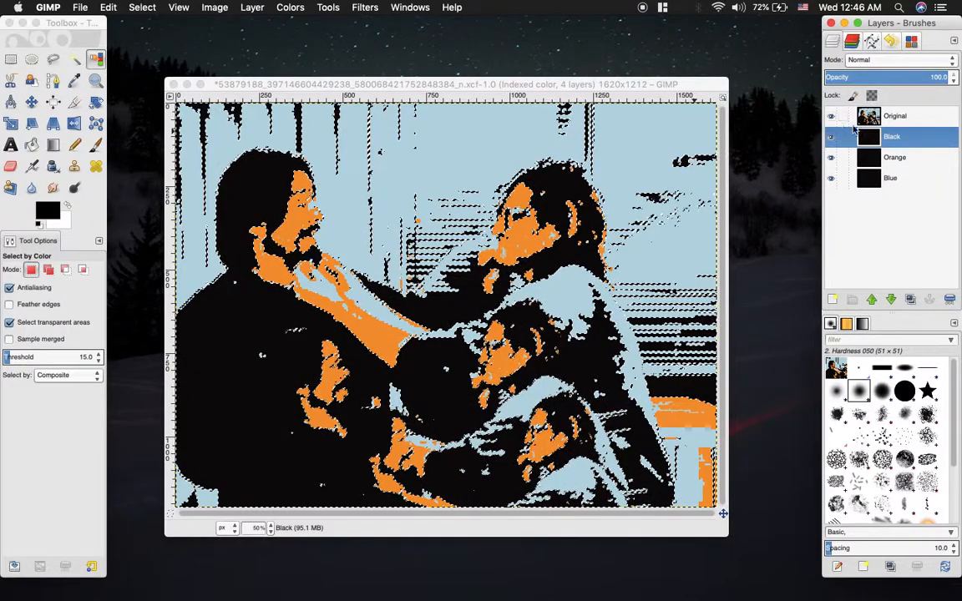
left_click(831, 116)
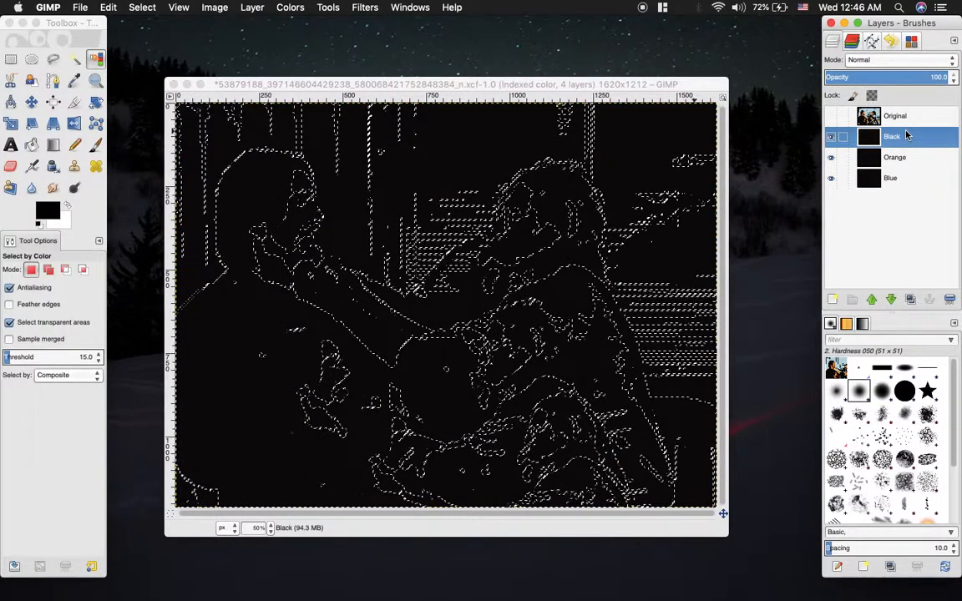
left_click(107, 6)
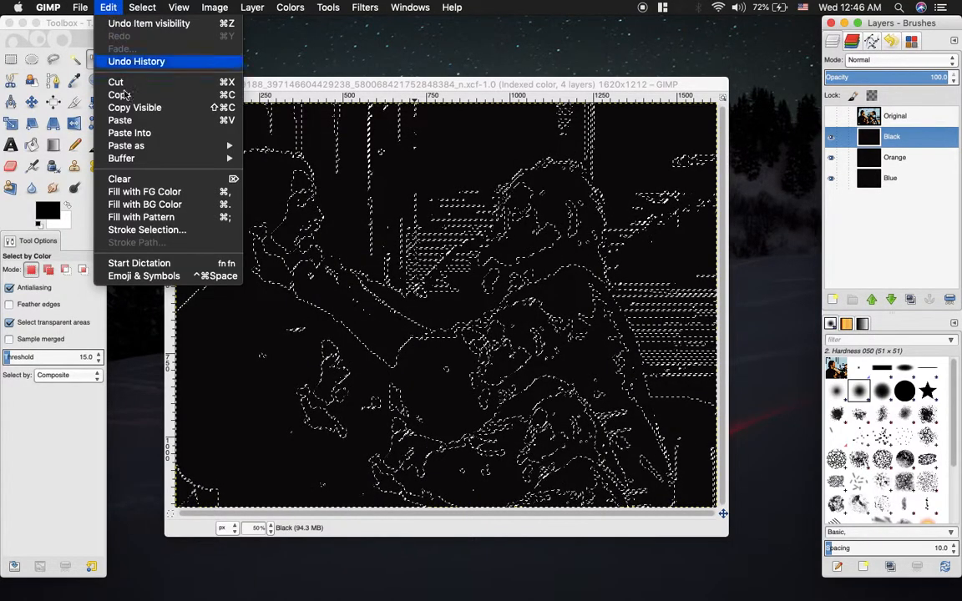
left_click(138, 182)
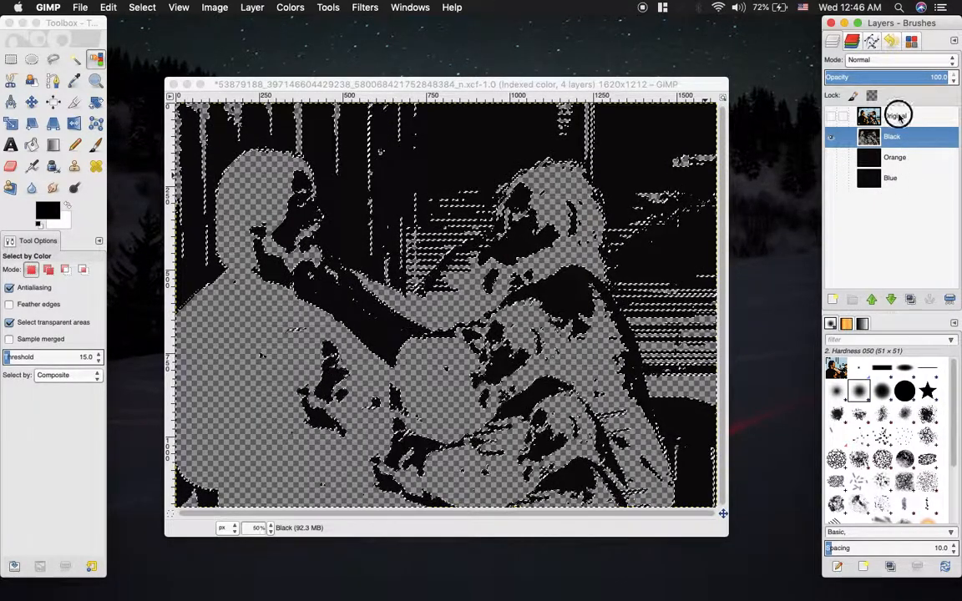
left_click(831, 117)
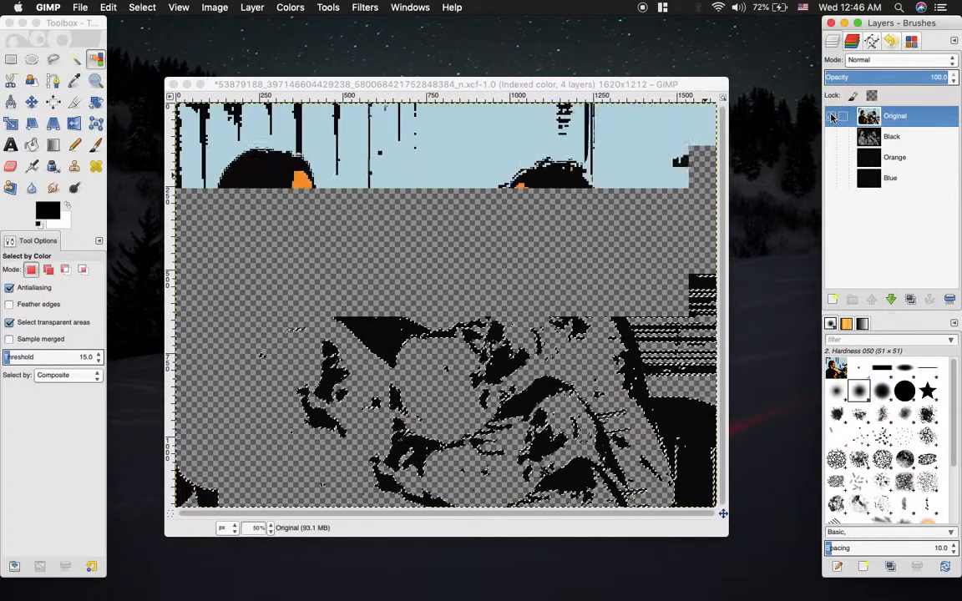
left_click(832, 116)
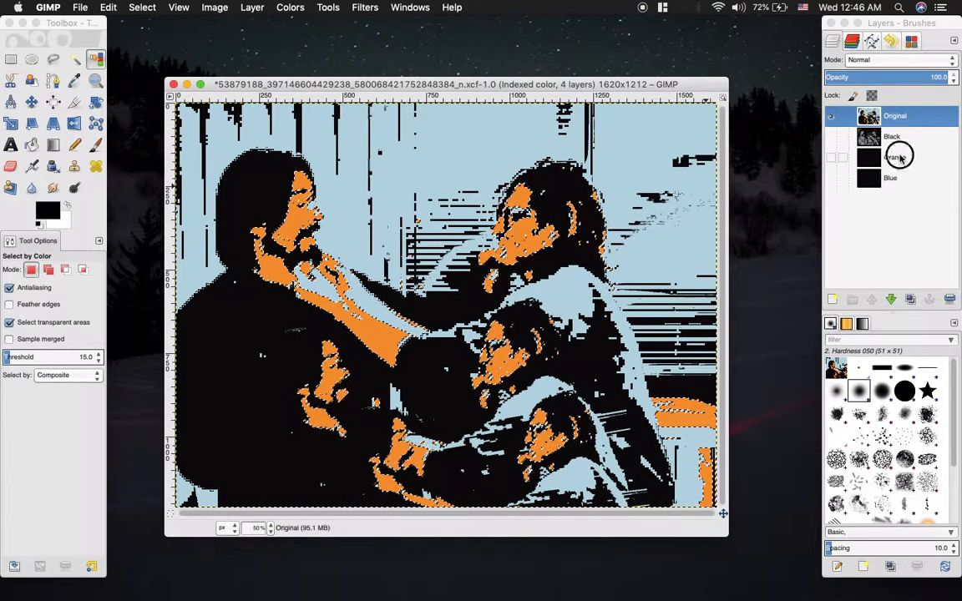
- Switch to the Orange layer and clear the selected orange regions with Edit > Clear
left_click(894, 157)
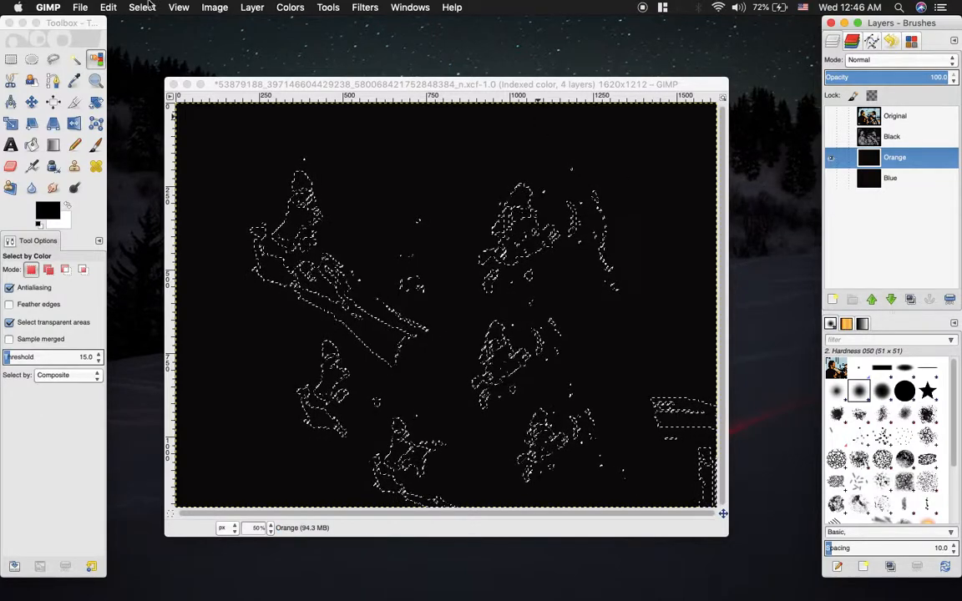
left_click(107, 7)
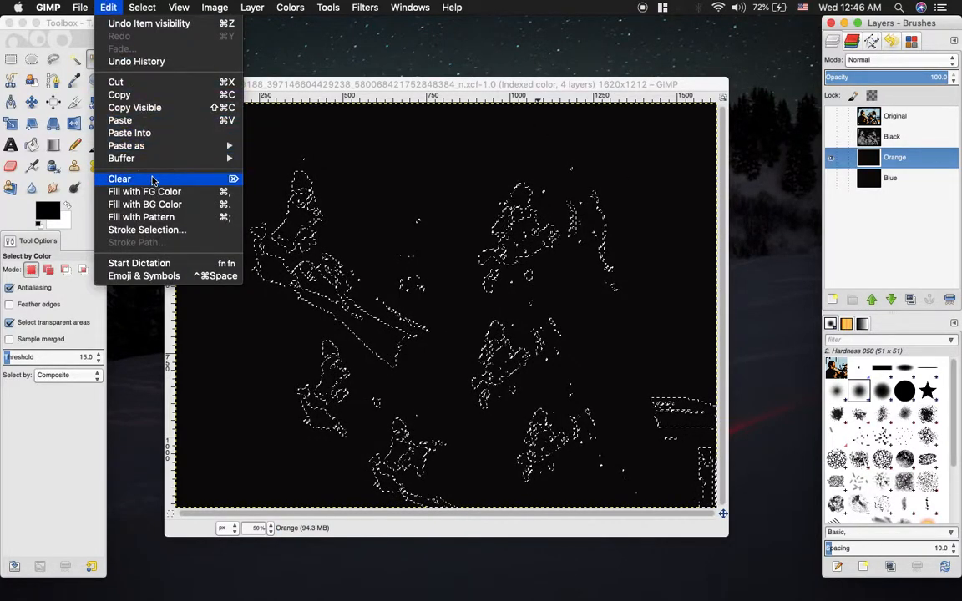
left_click(119, 179)
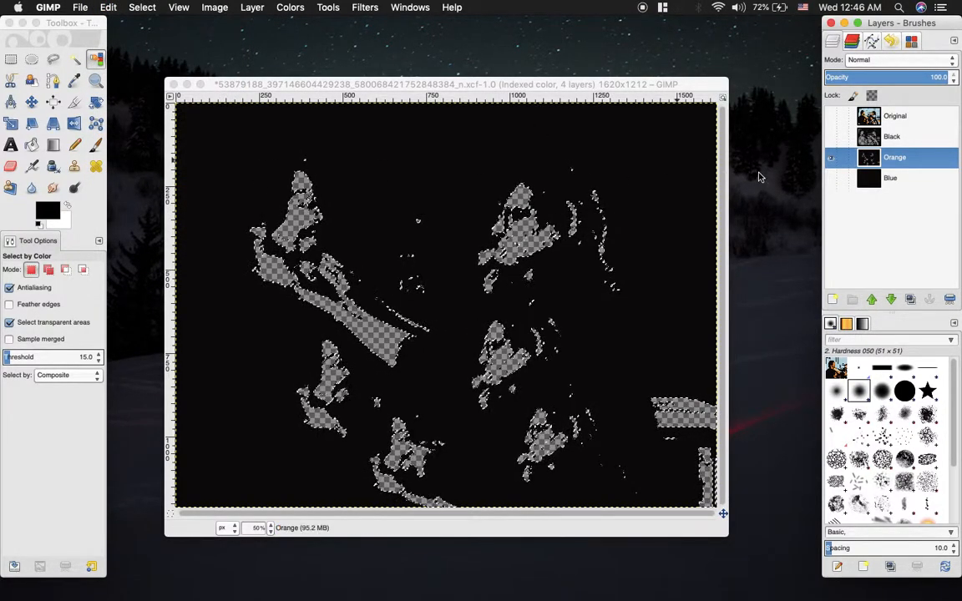